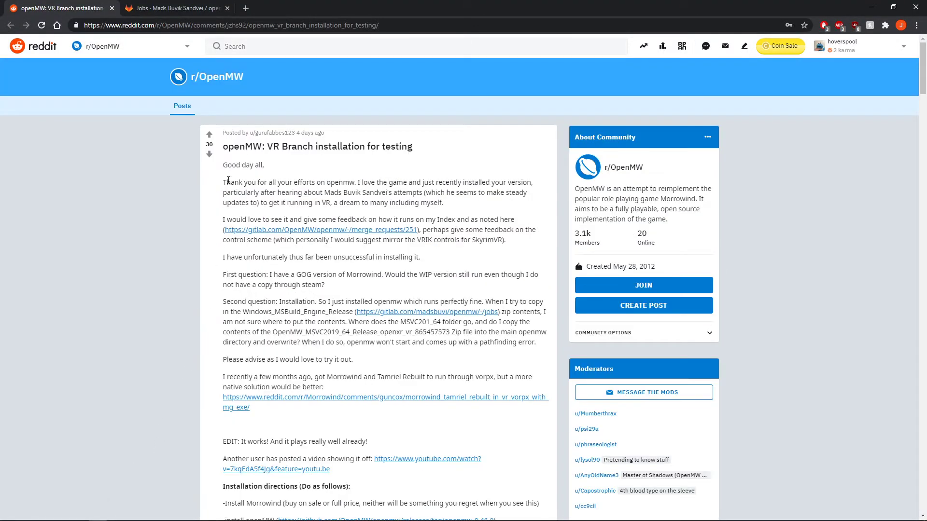
mouse_move(248, 88)
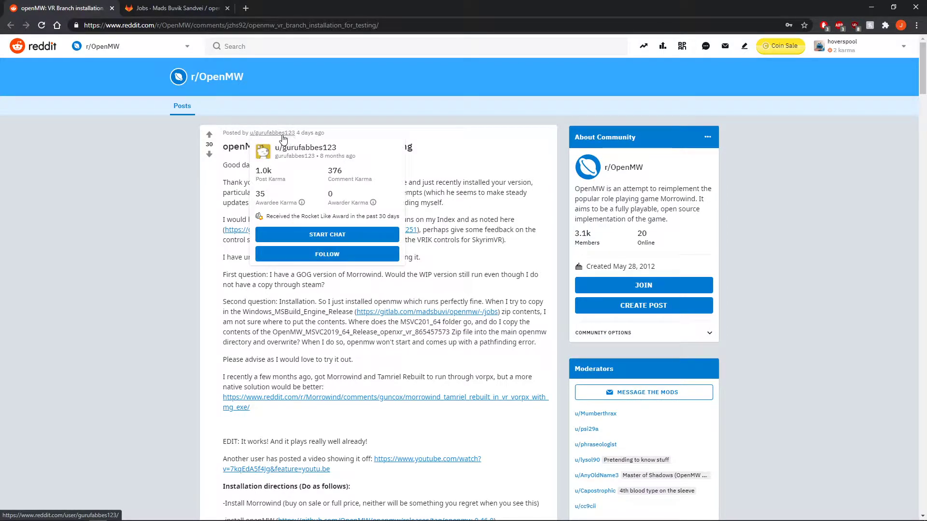
Scroll the r/OpenMW VR post down to its installation directions naming Windows_MSBuild_Engine_Release.
scroll("down", 3)
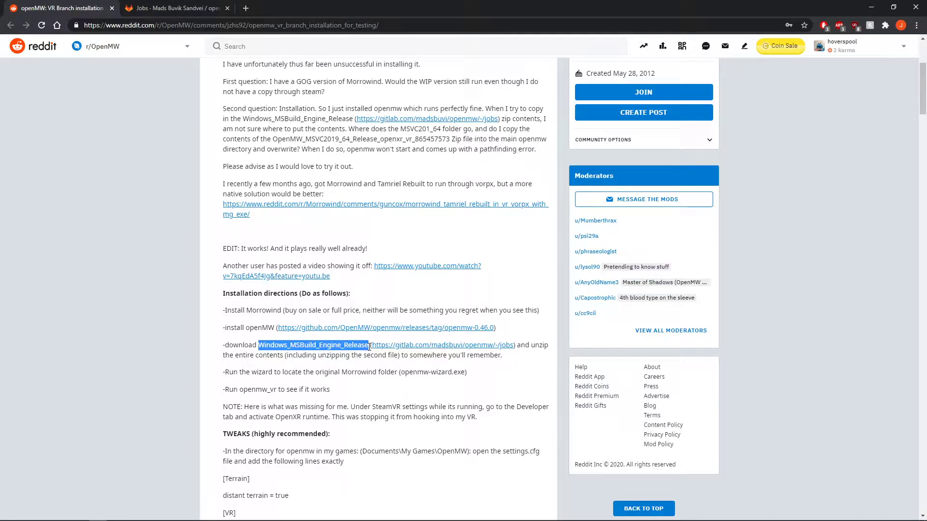
mouse_move(479, 352)
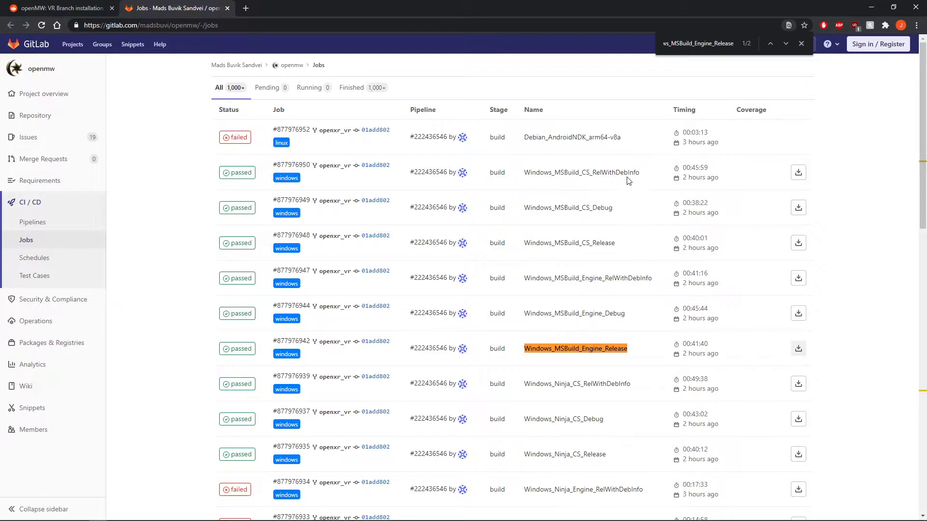
mouse_move(525, 353)
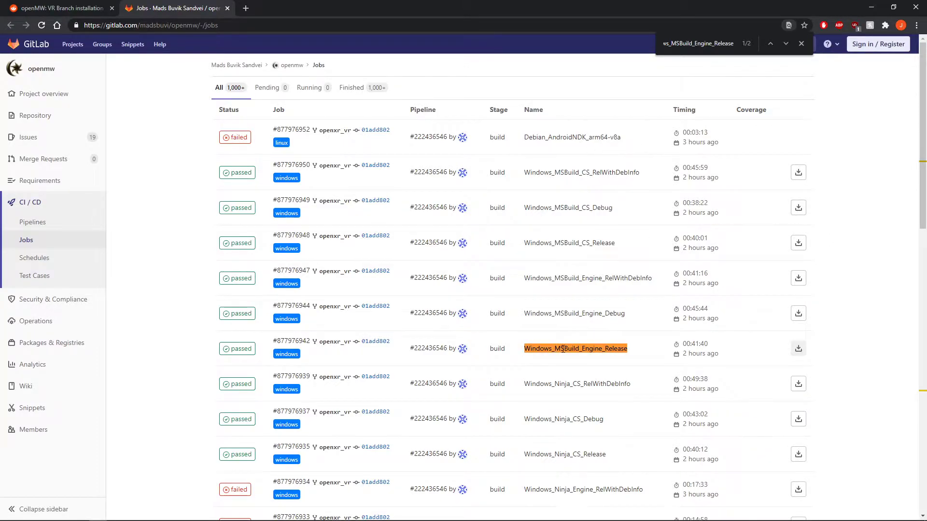
mouse_move(607, 349)
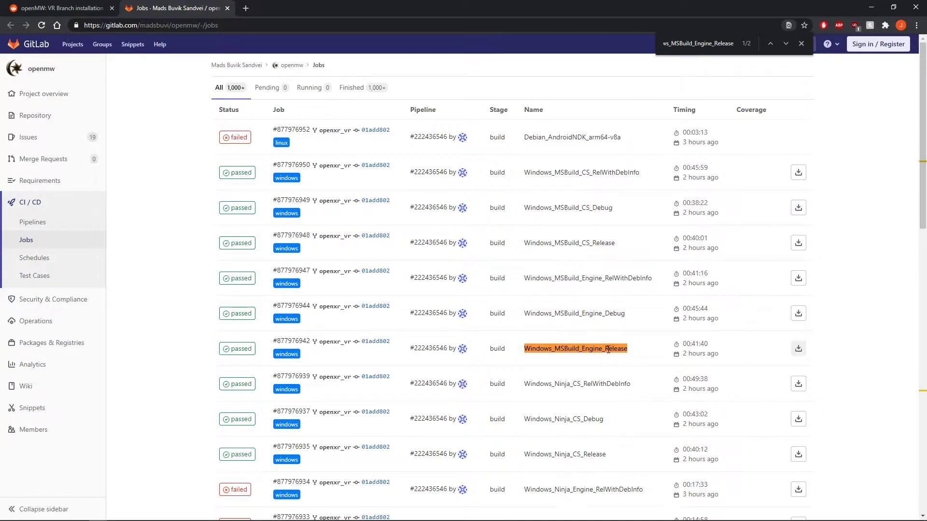
mouse_move(697, 353)
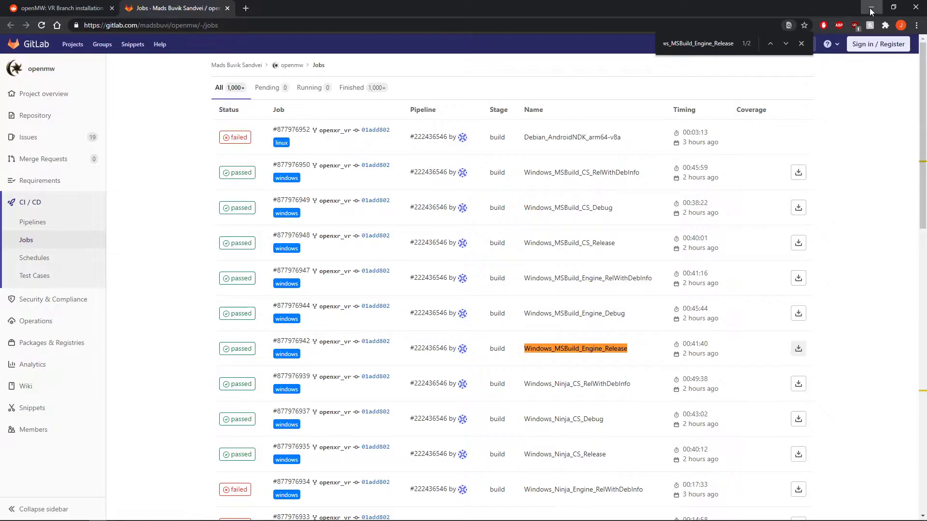
Minimize the browser and extract artifacts.zip on the desktop into an artifacts folder.
left_click(870, 7)
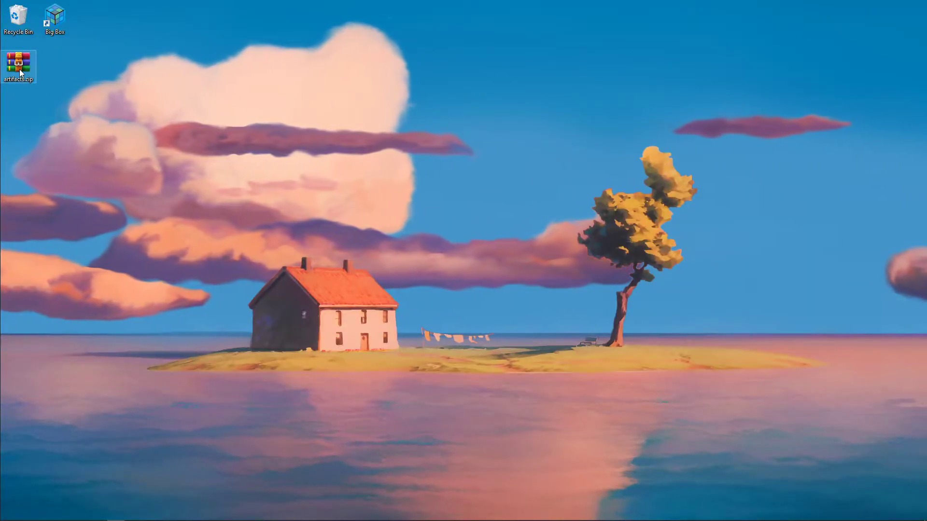
right_click(17, 63)
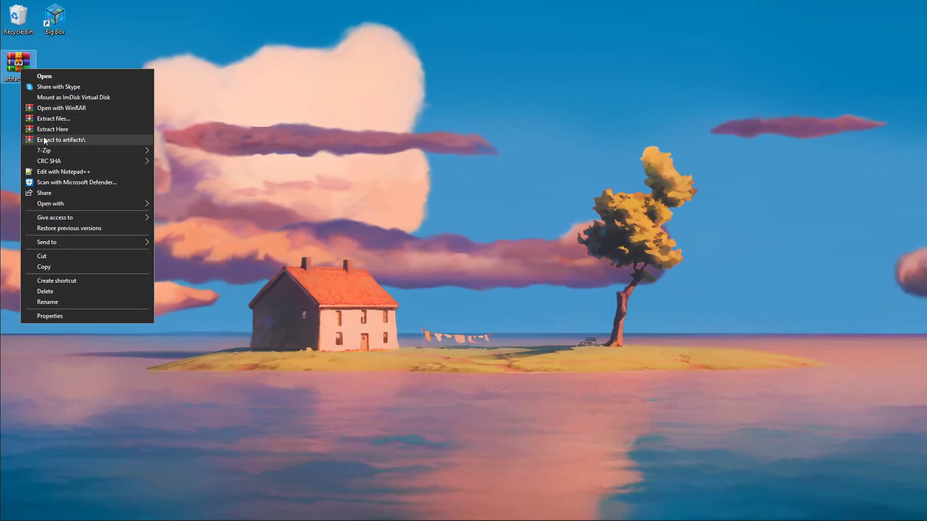
left_click(61, 139)
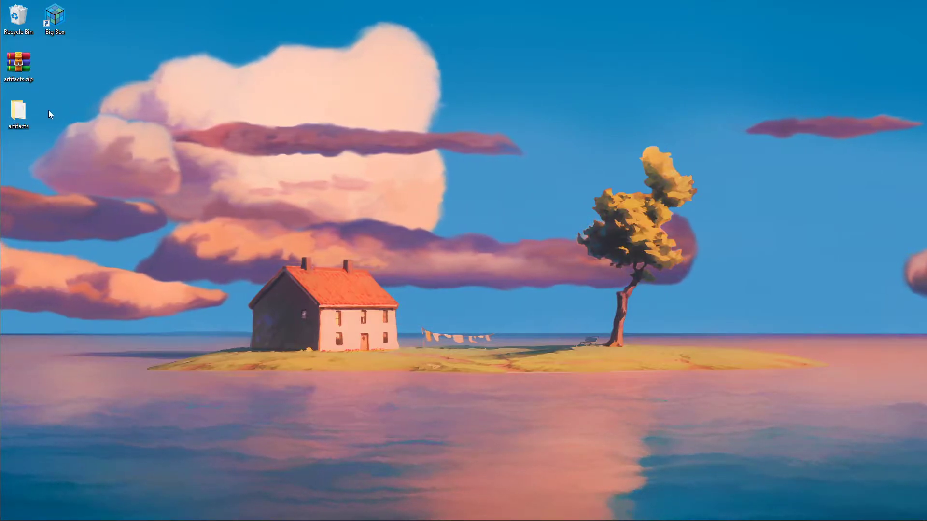
left_click(19, 112)
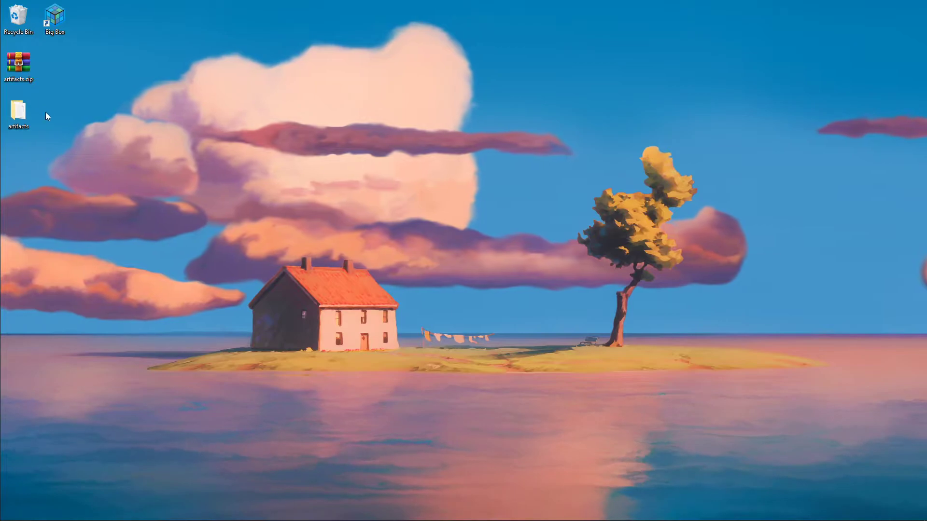
Inside the artifacts folder, extract the OpenMW_MSVC2019_64_Release zip and review its 44 files including openmw_vr.exe.
double_click(18, 112)
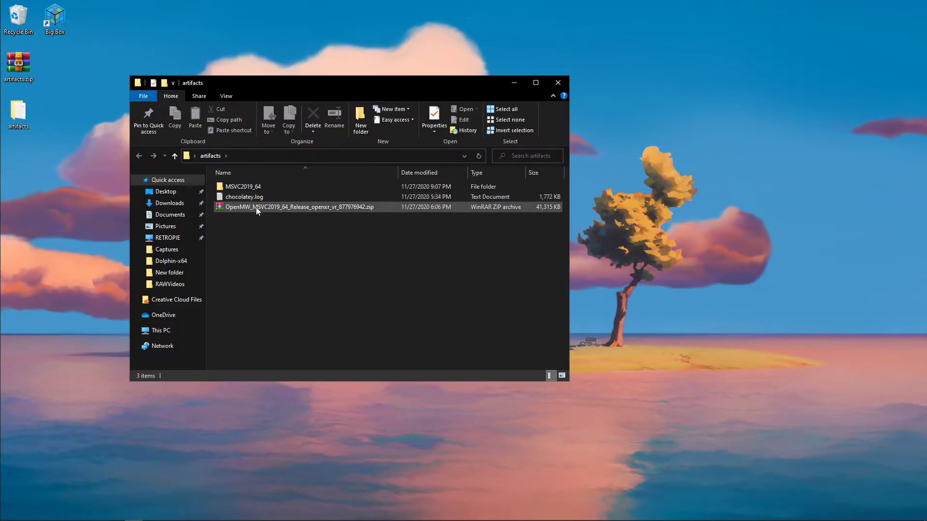
right_click(297, 207)
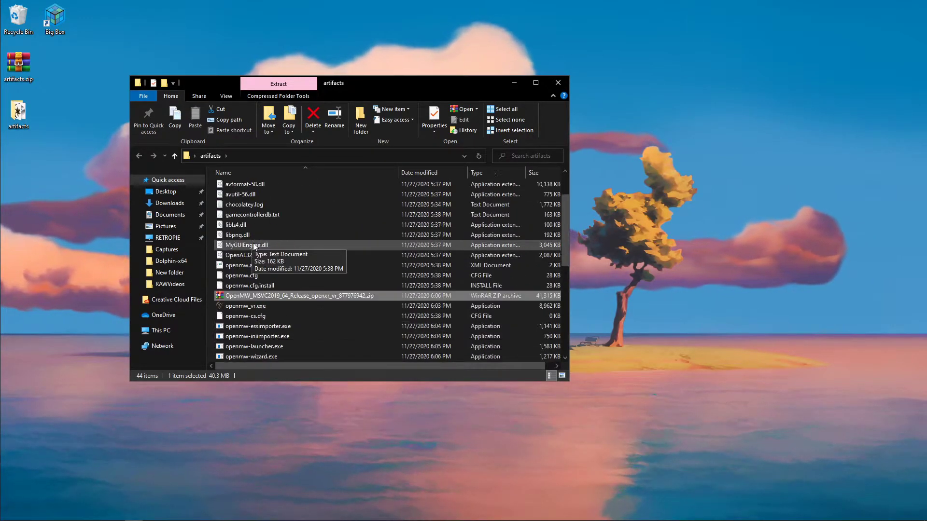
scroll("down", 3)
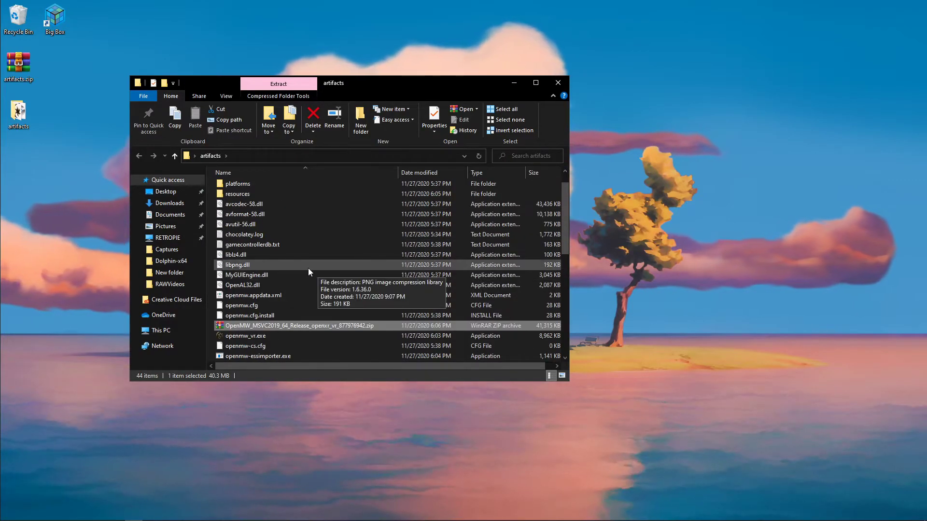
scroll("down", 3)
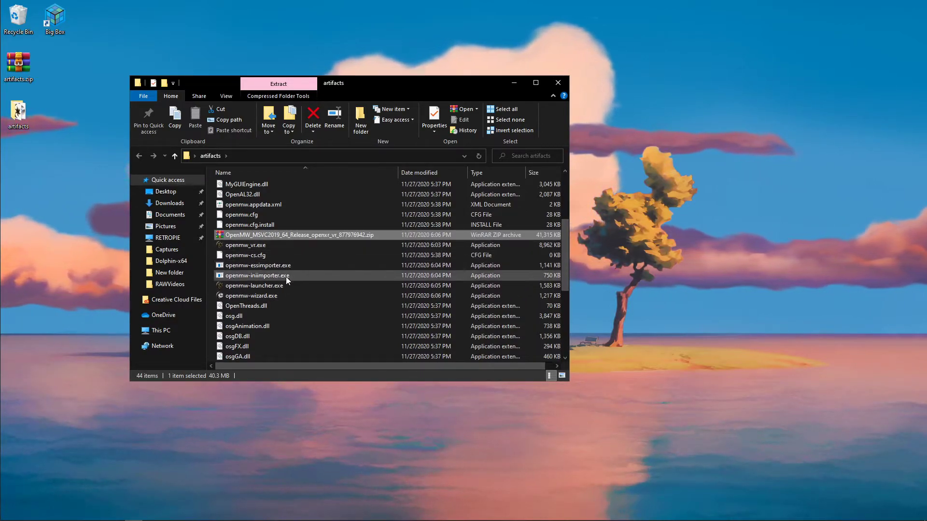
mouse_move(251, 295)
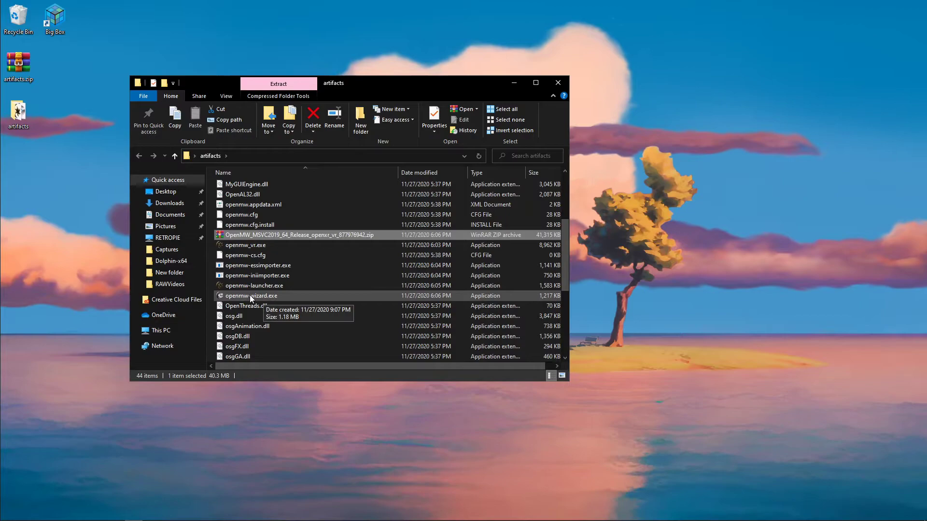
Launch openmw-wizard.exe and move past its welcome page to the installation method choice.
double_click(252, 295)
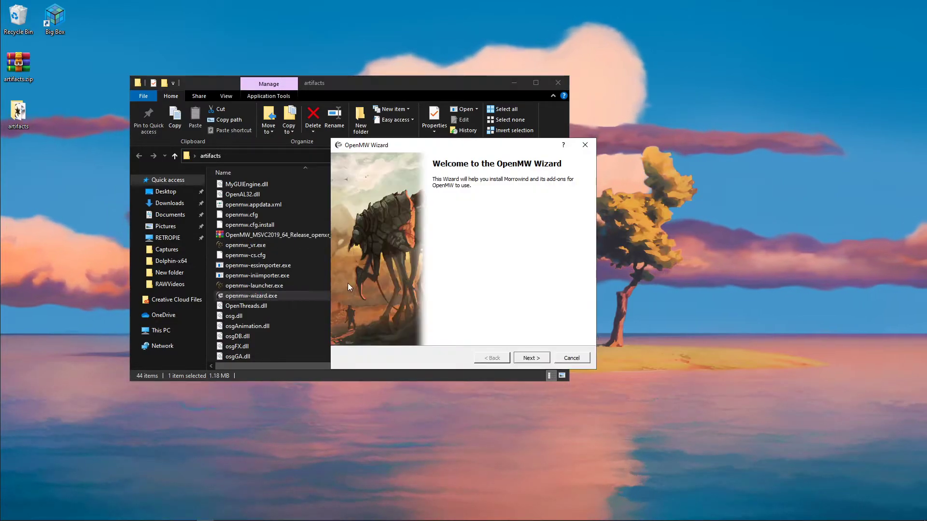
left_click(530, 358)
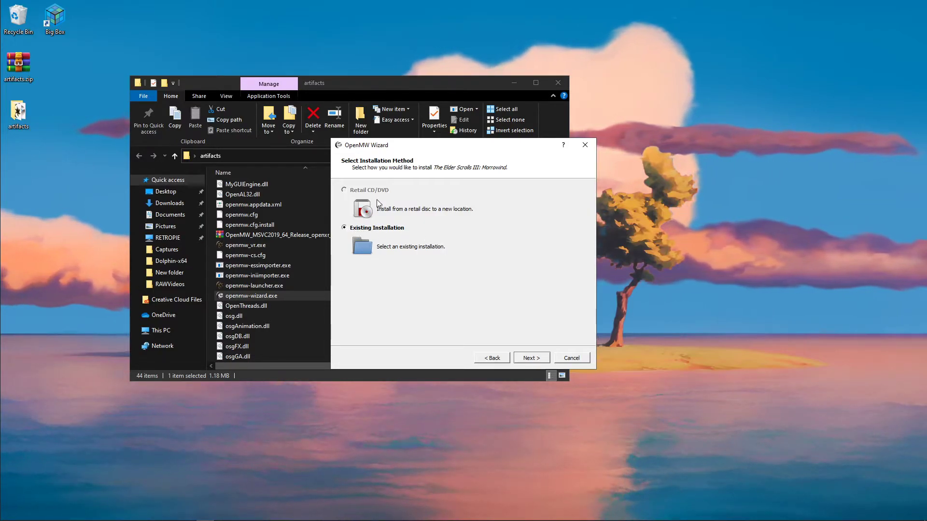
mouse_move(390, 197)
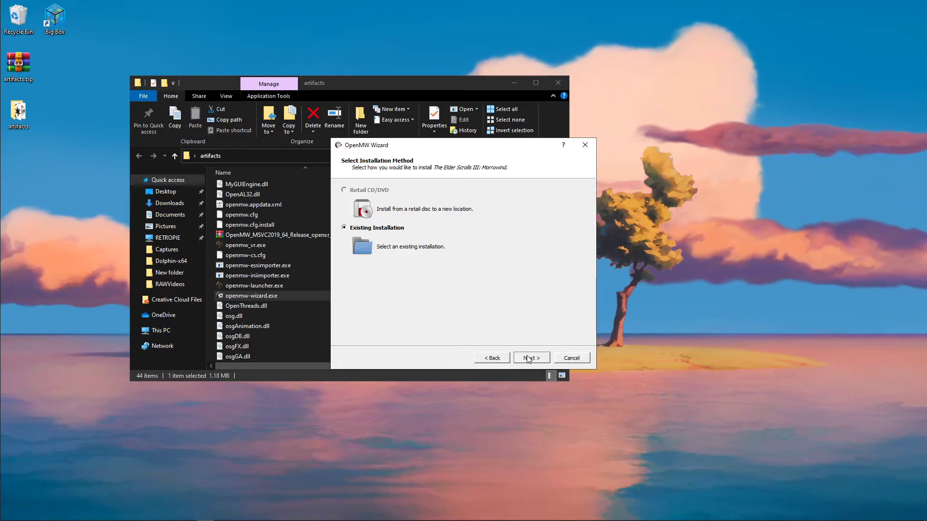
Accept the detected Morrowind Data Files folder and English language, reaching the Import Settings page.
left_click(530, 357)
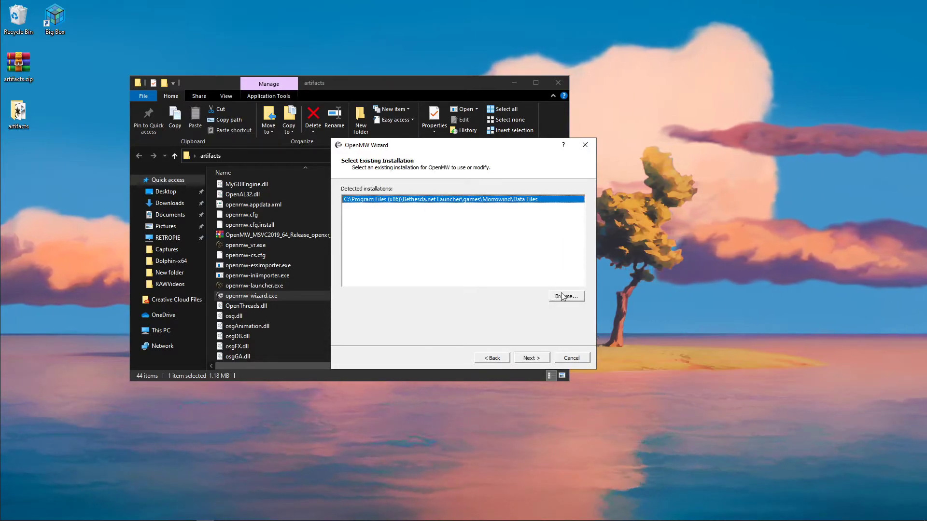
mouse_move(550, 210)
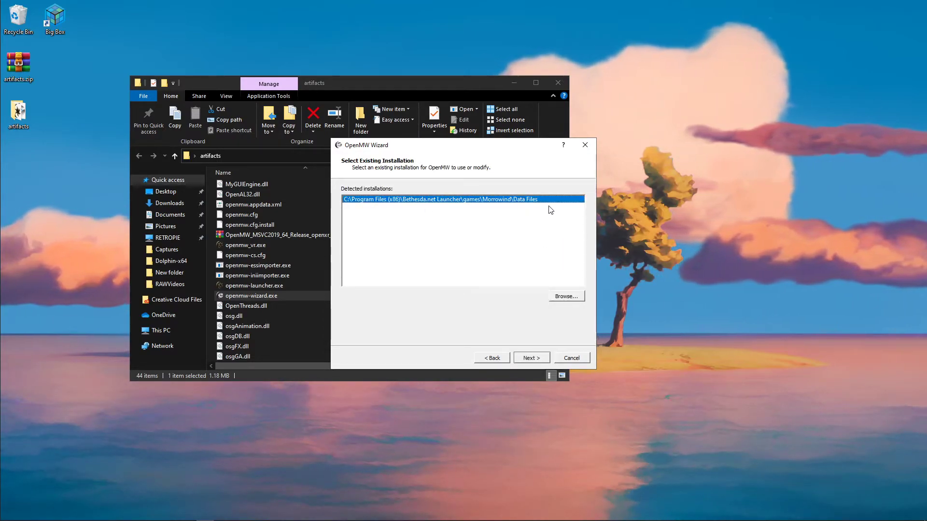
mouse_move(516, 209)
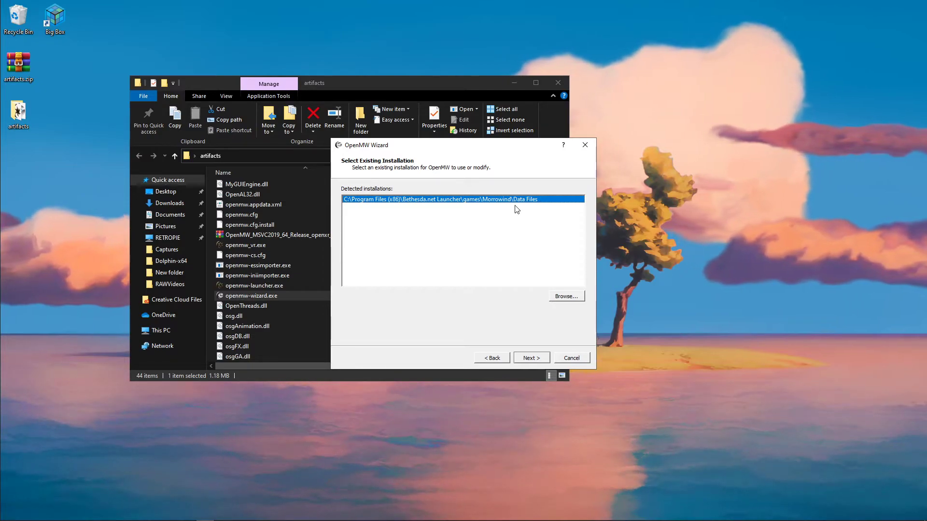
left_click(530, 357)
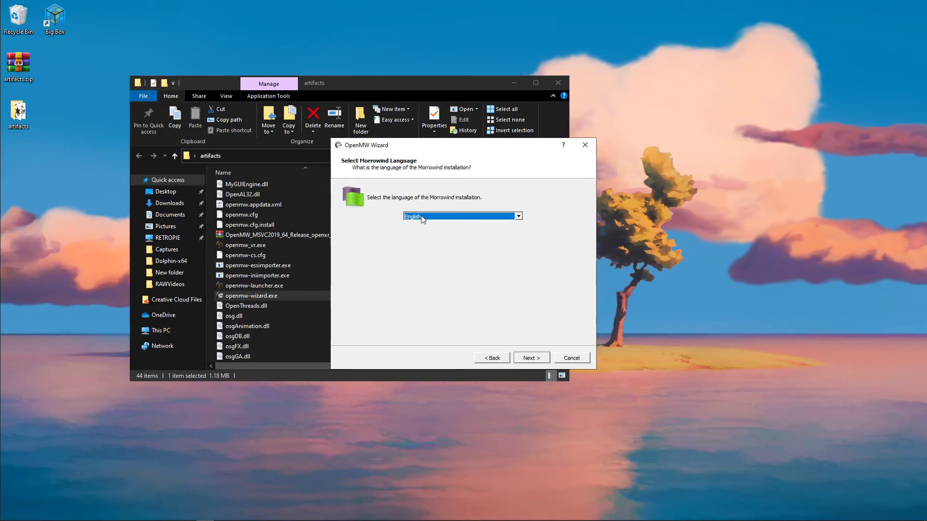
left_click(531, 357)
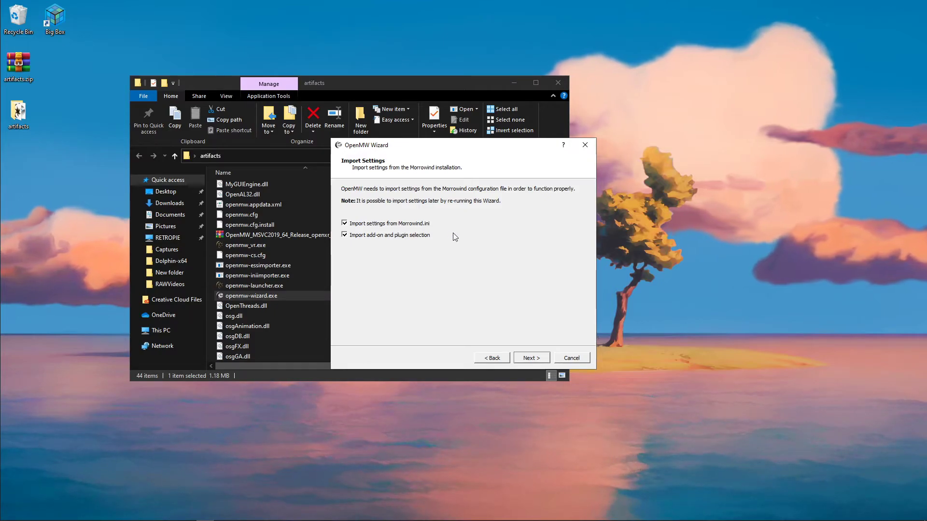
mouse_move(374, 241)
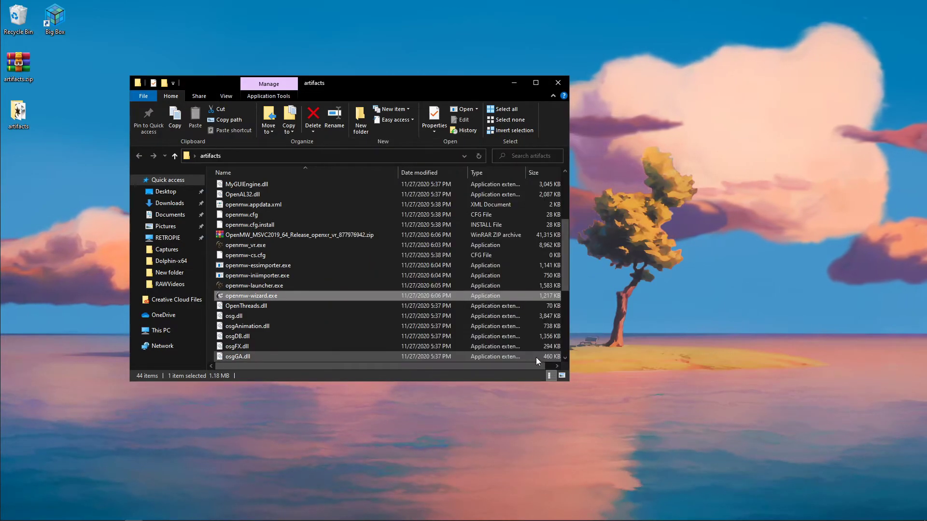
mouse_move(359, 266)
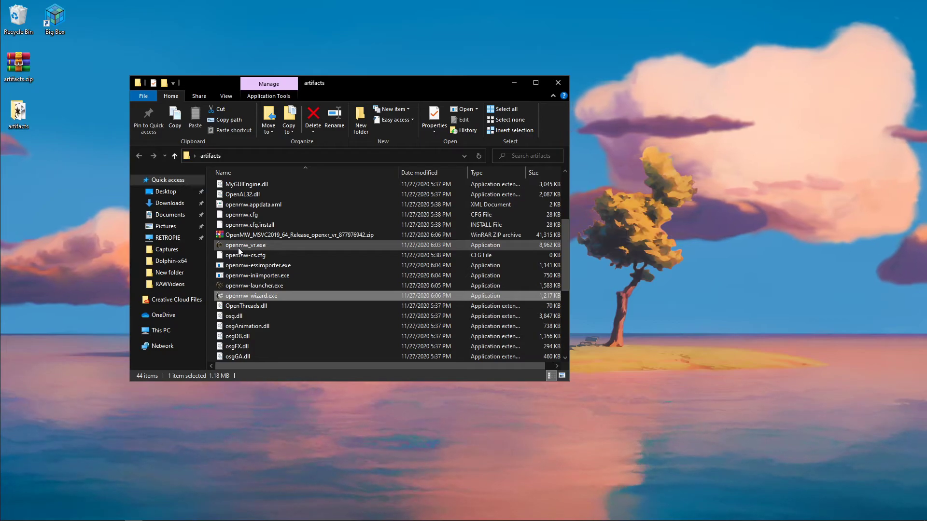
mouse_move(244, 244)
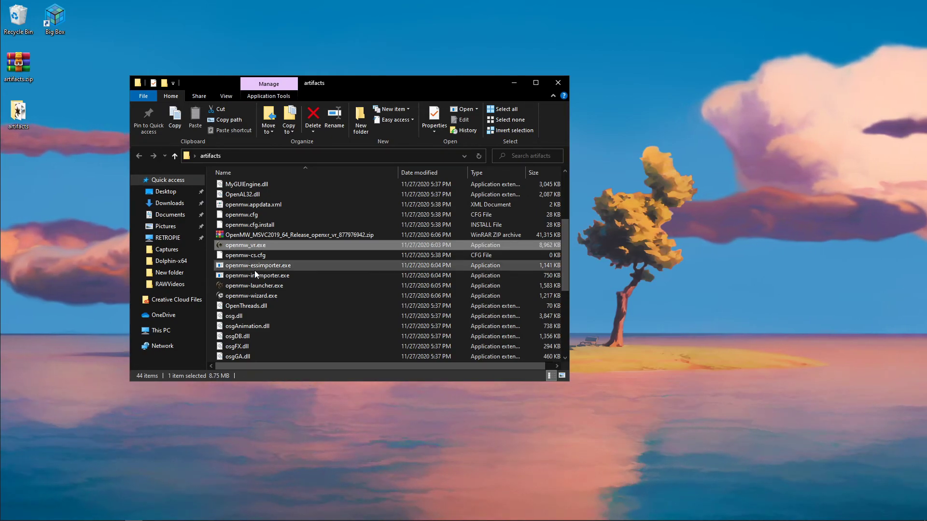
left_click(254, 286)
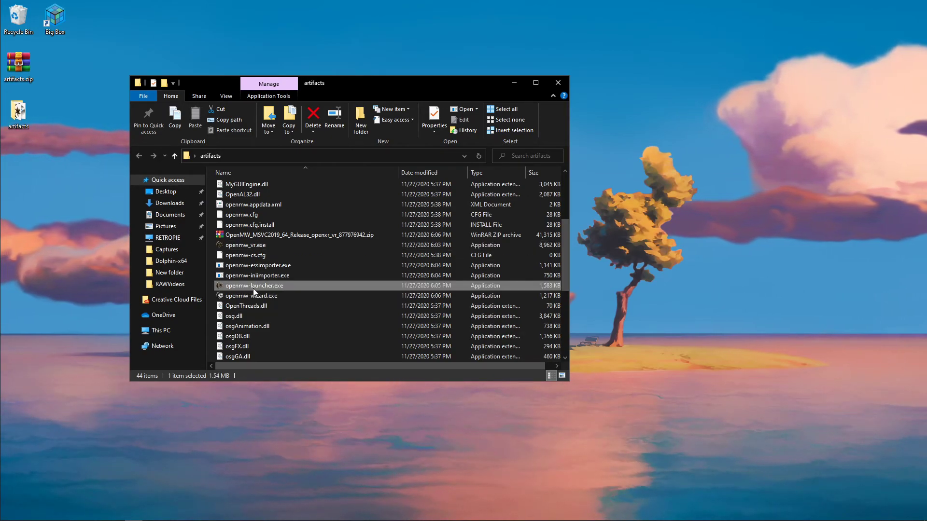
Start openmw-launcher.exe and review its Data Files (Morrowind, Tribunal, Bloodmoon), Settings and Play pages.
double_click(254, 286)
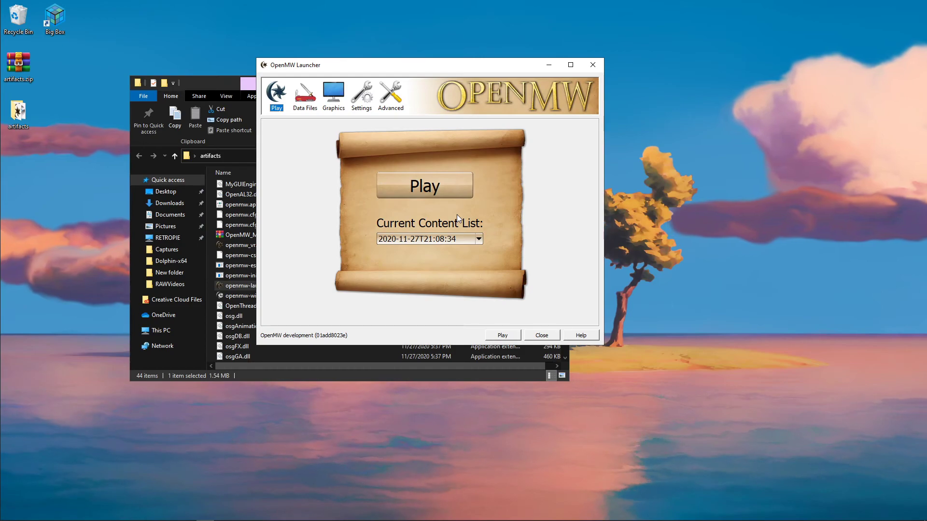
left_click(304, 95)
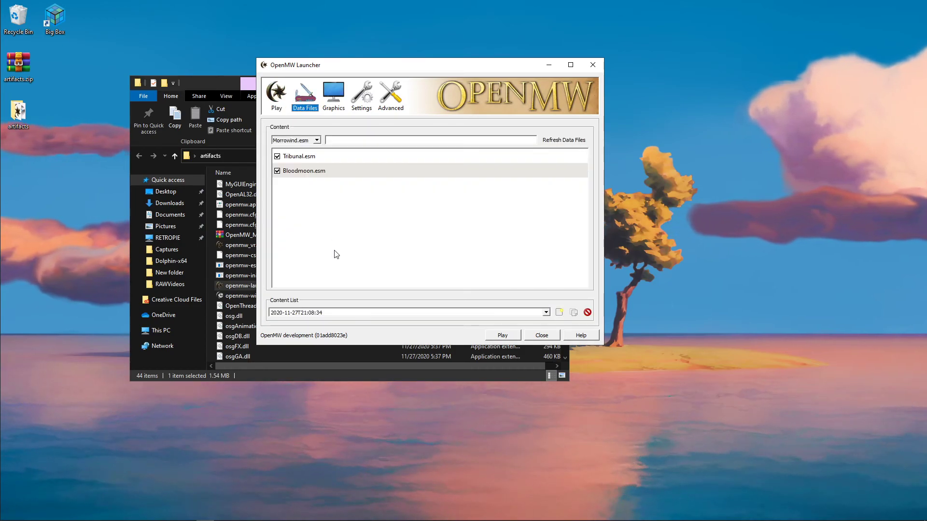
left_click(361, 94)
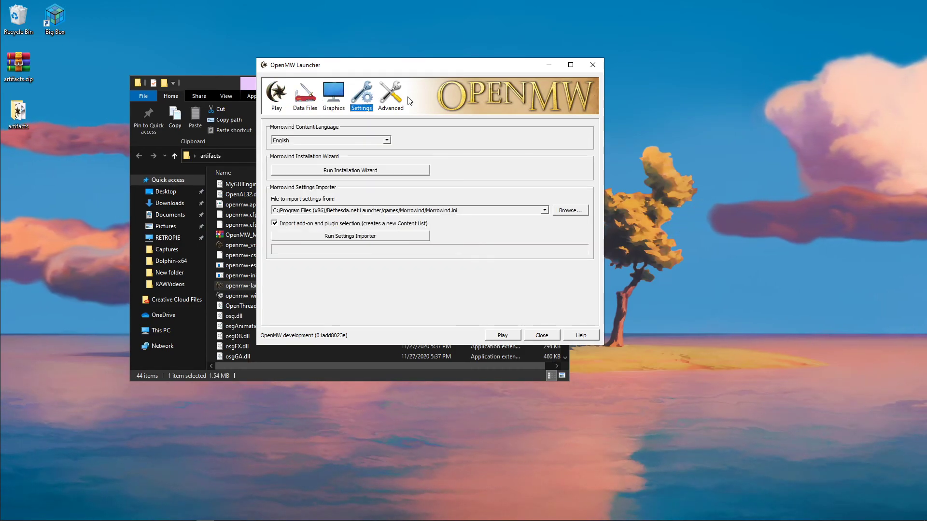
left_click(275, 94)
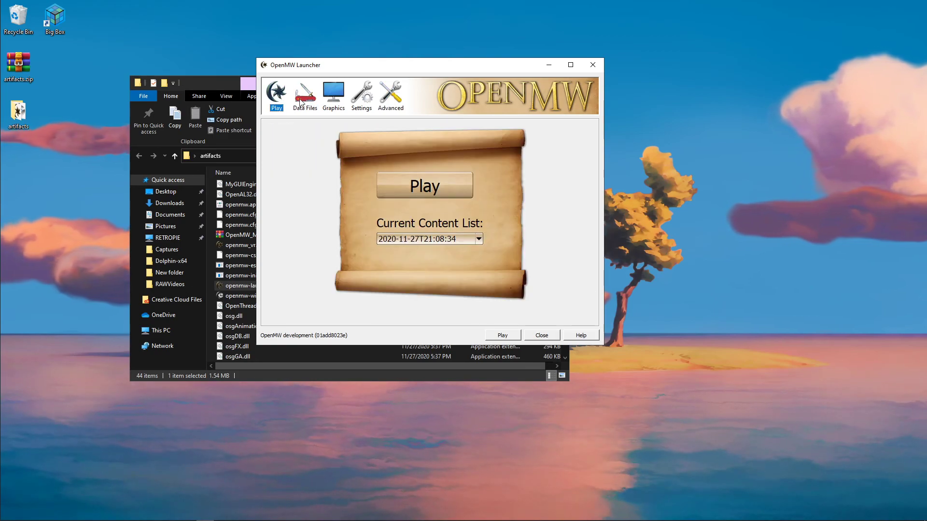
mouse_move(540, 206)
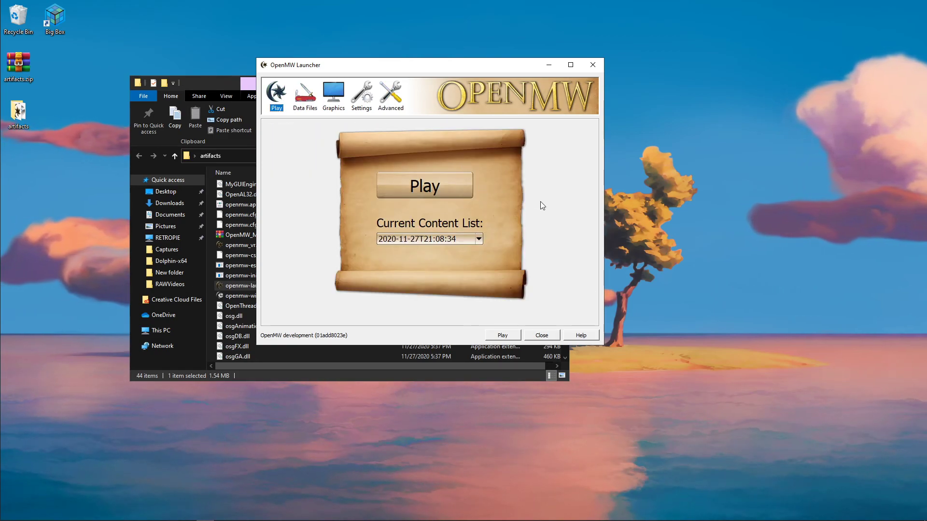